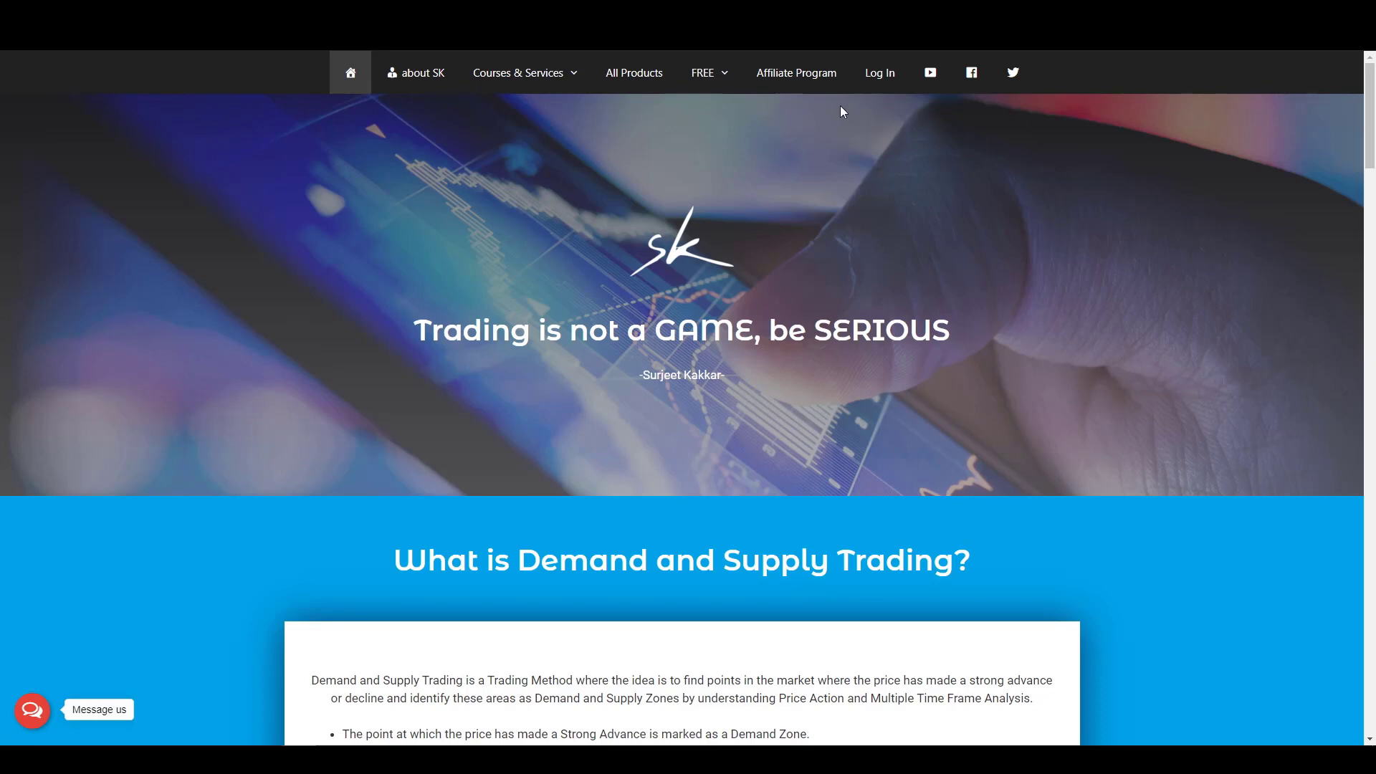
# Step: Go to the Affiliate Program page from the site's top navigation
pyautogui.click(795, 73)
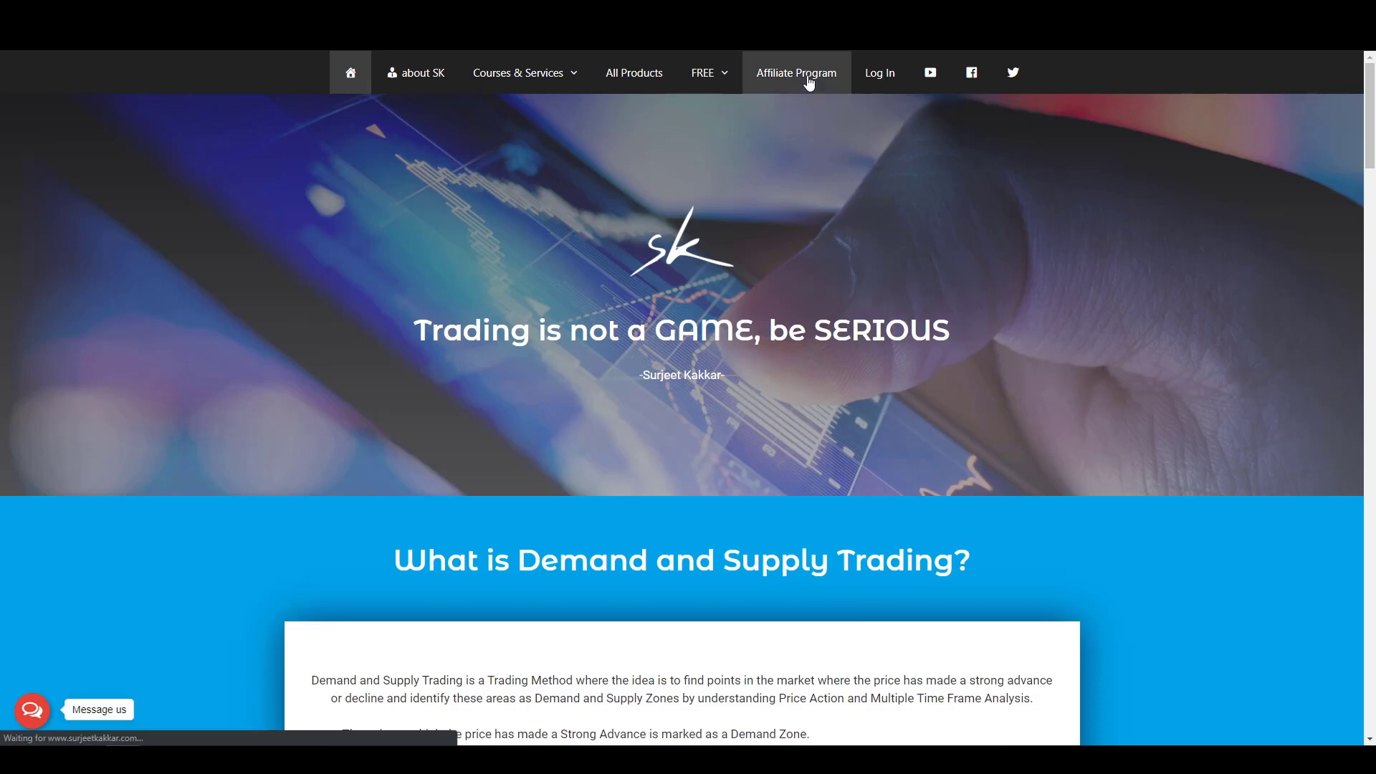
pyautogui.click(796, 72)
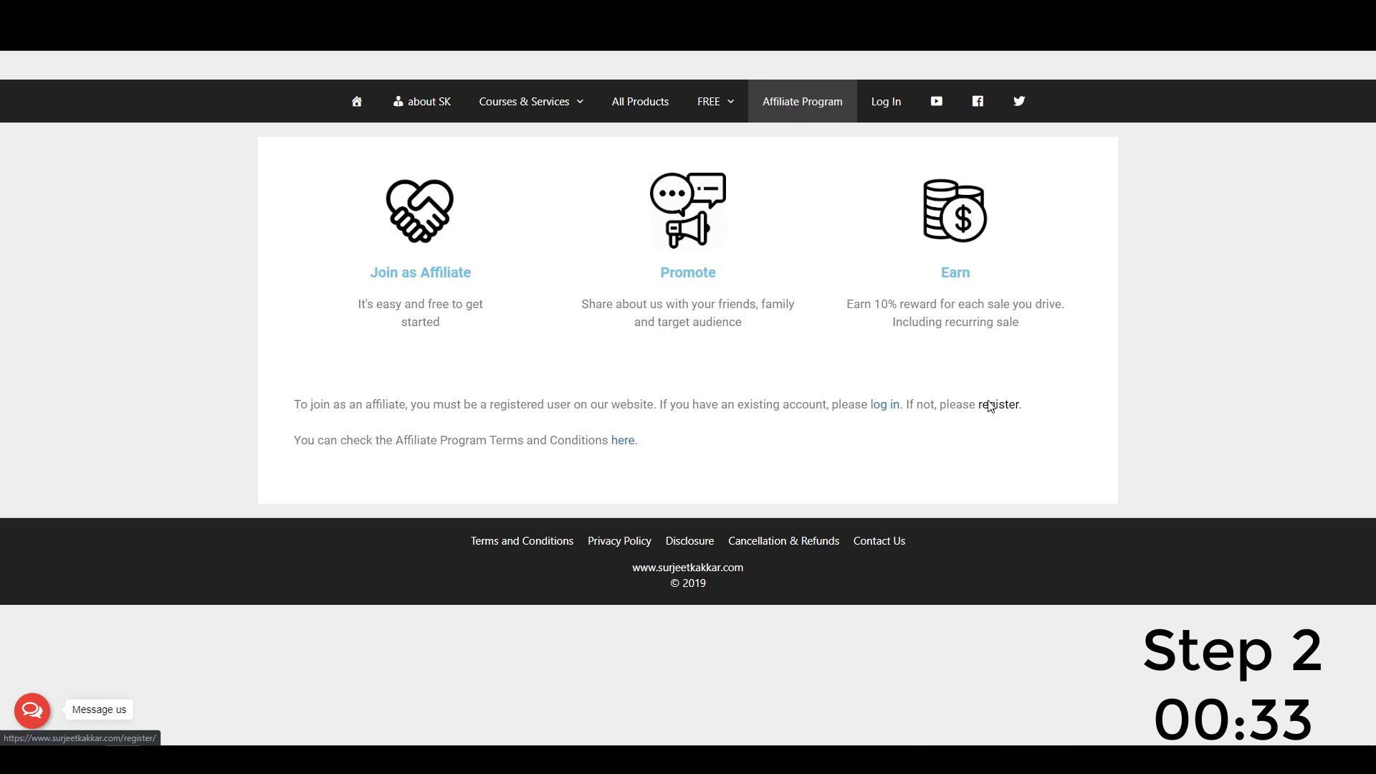
# Step: Fill in the new-account registration form and submit it so registration is confirmed
pyautogui.click(998, 404)
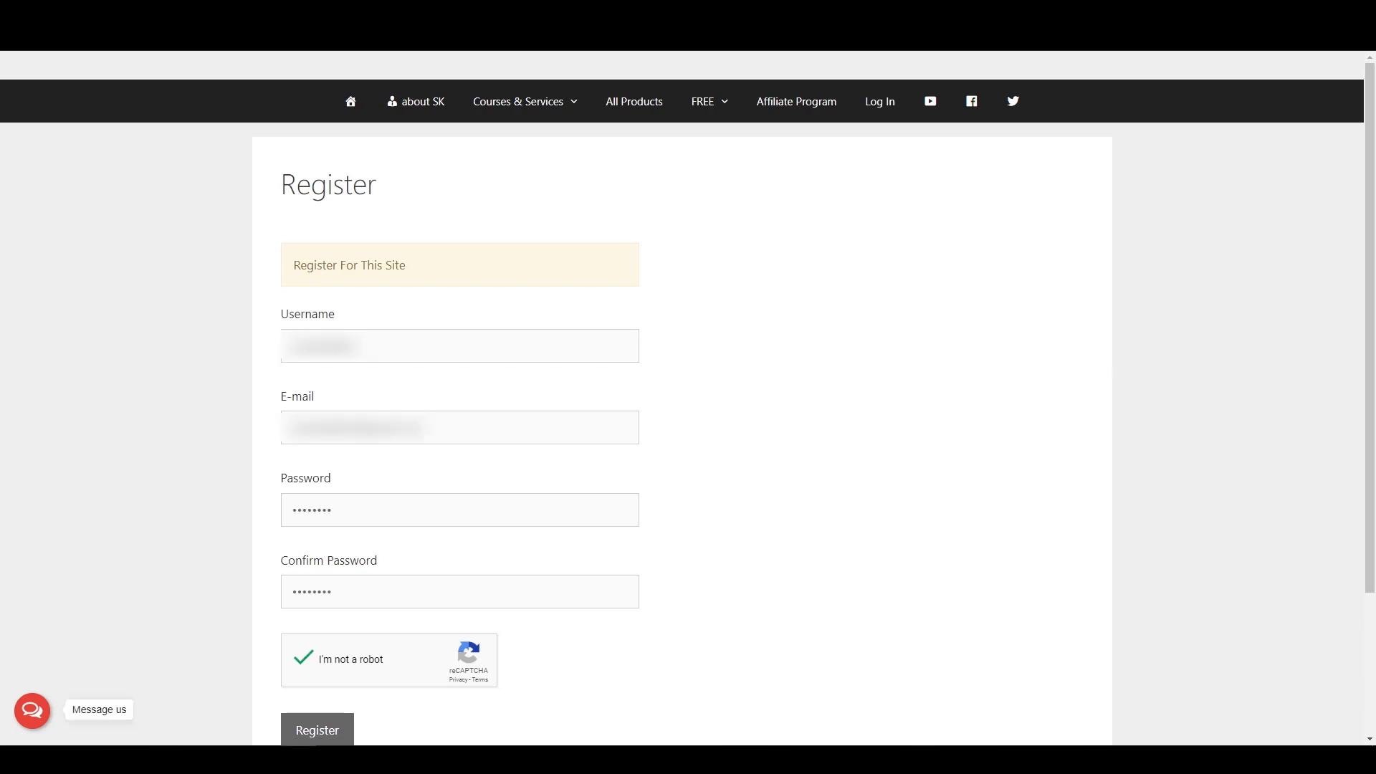
pyautogui.moveTo(318, 699)
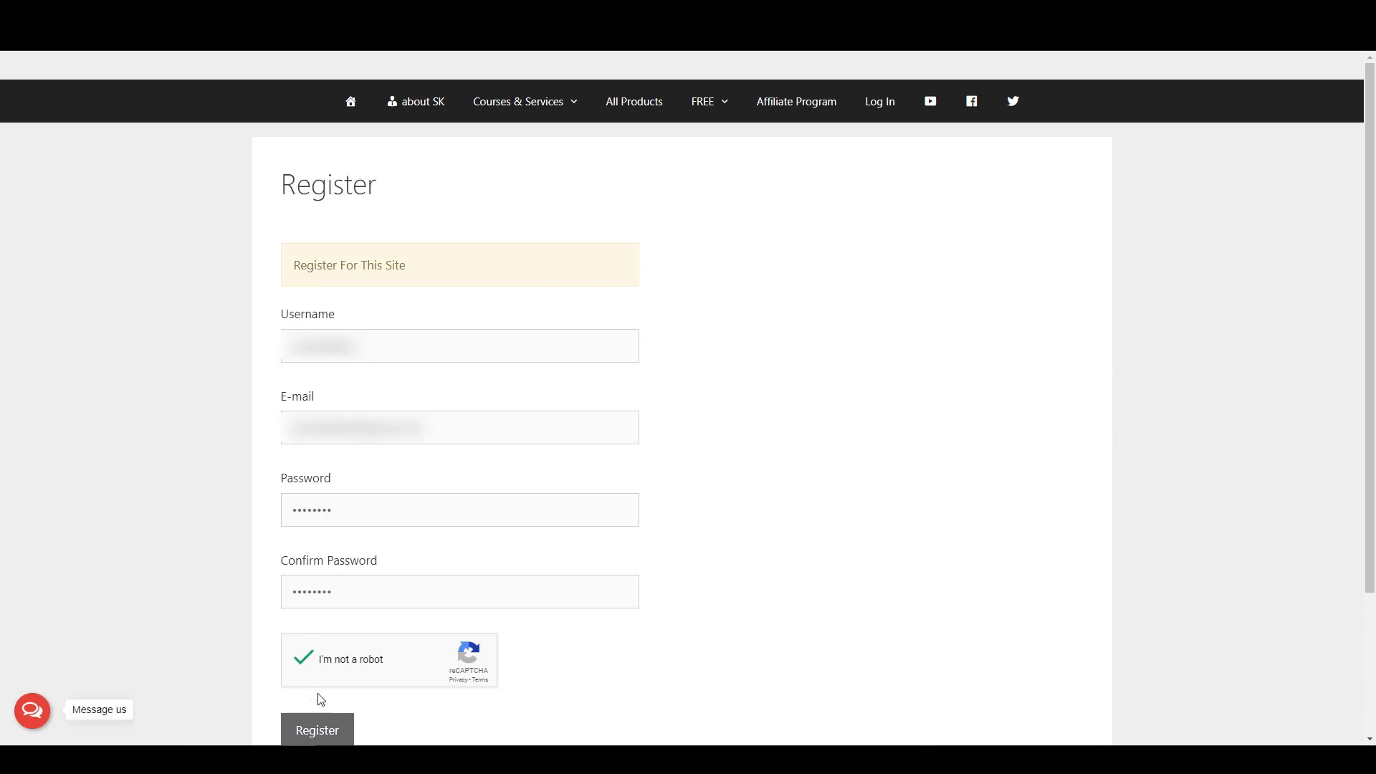
pyautogui.click(316, 729)
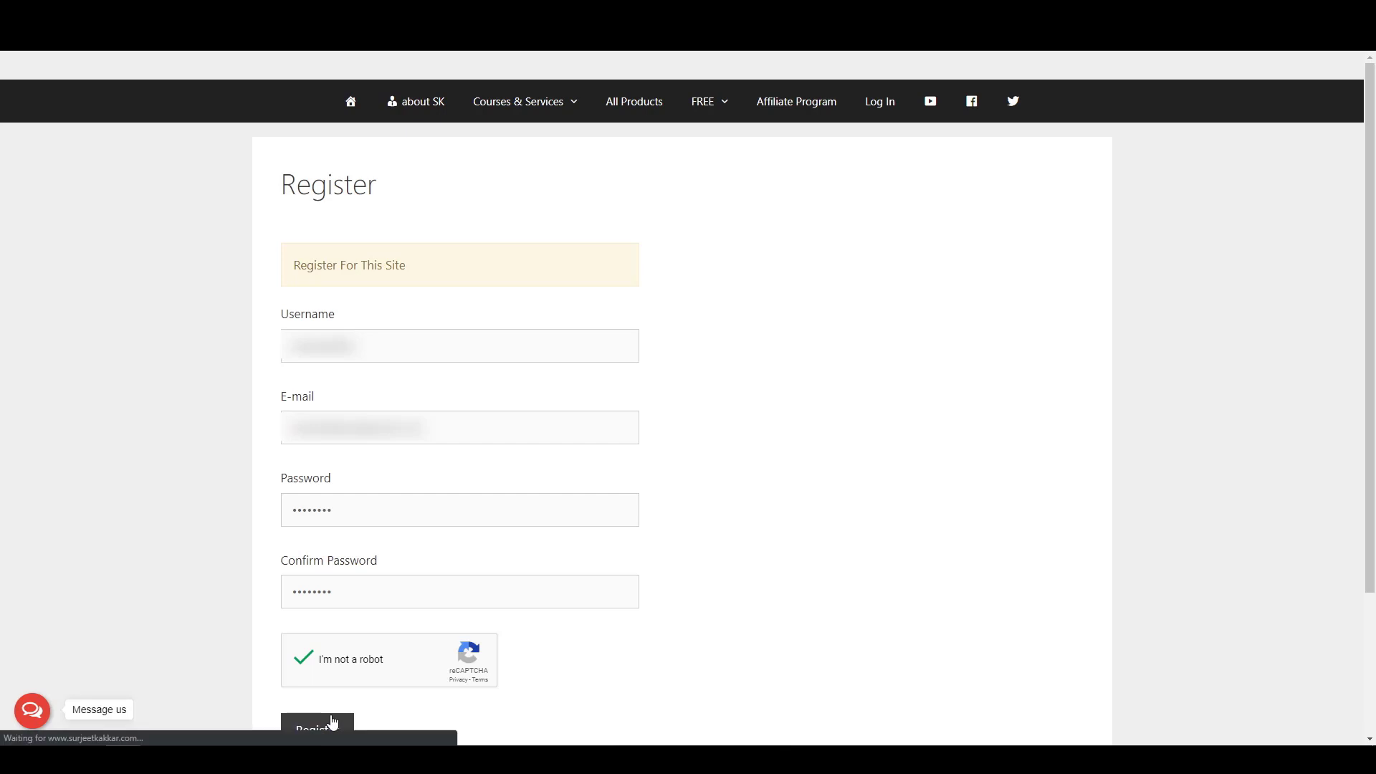
pyautogui.click(315, 728)
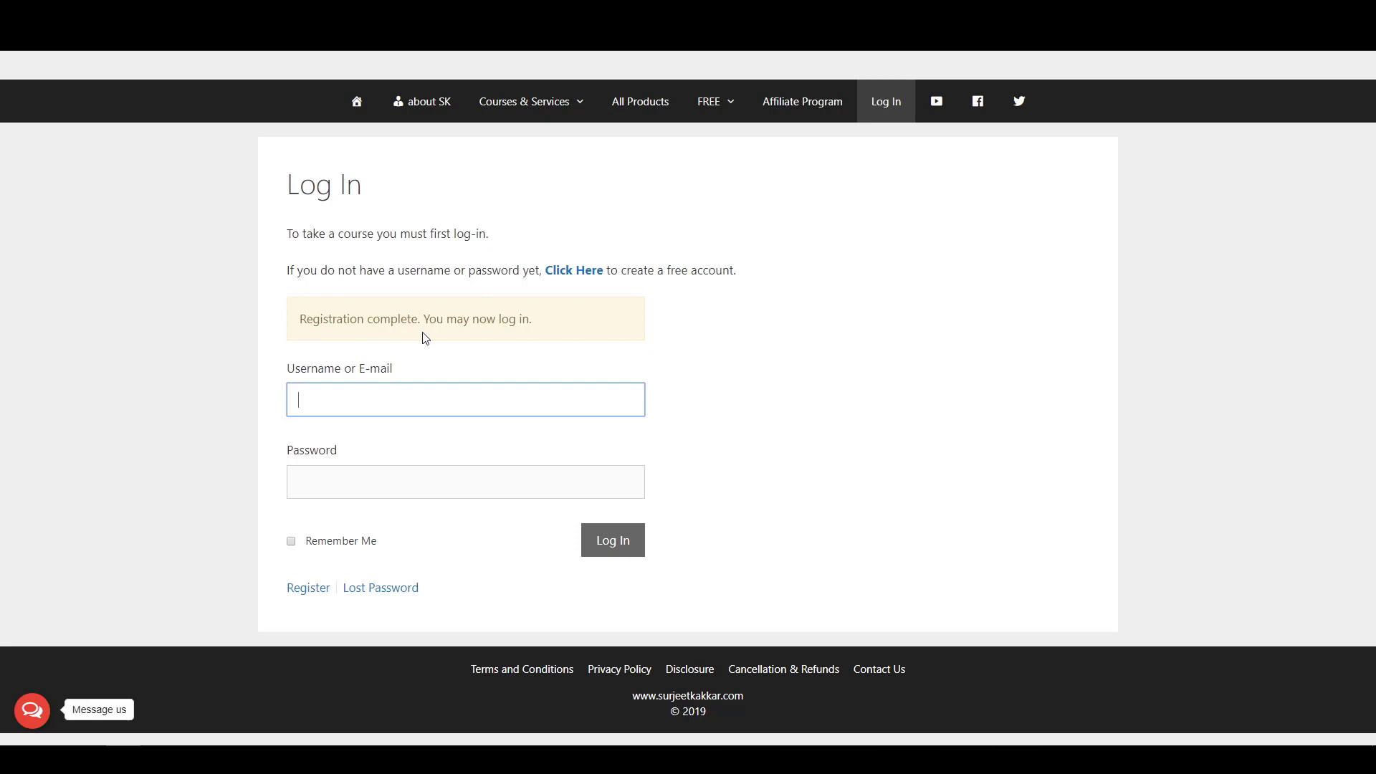
# Step: Log in with the newly registered account and land on the My Courses profile page
pyautogui.click(800, 101)
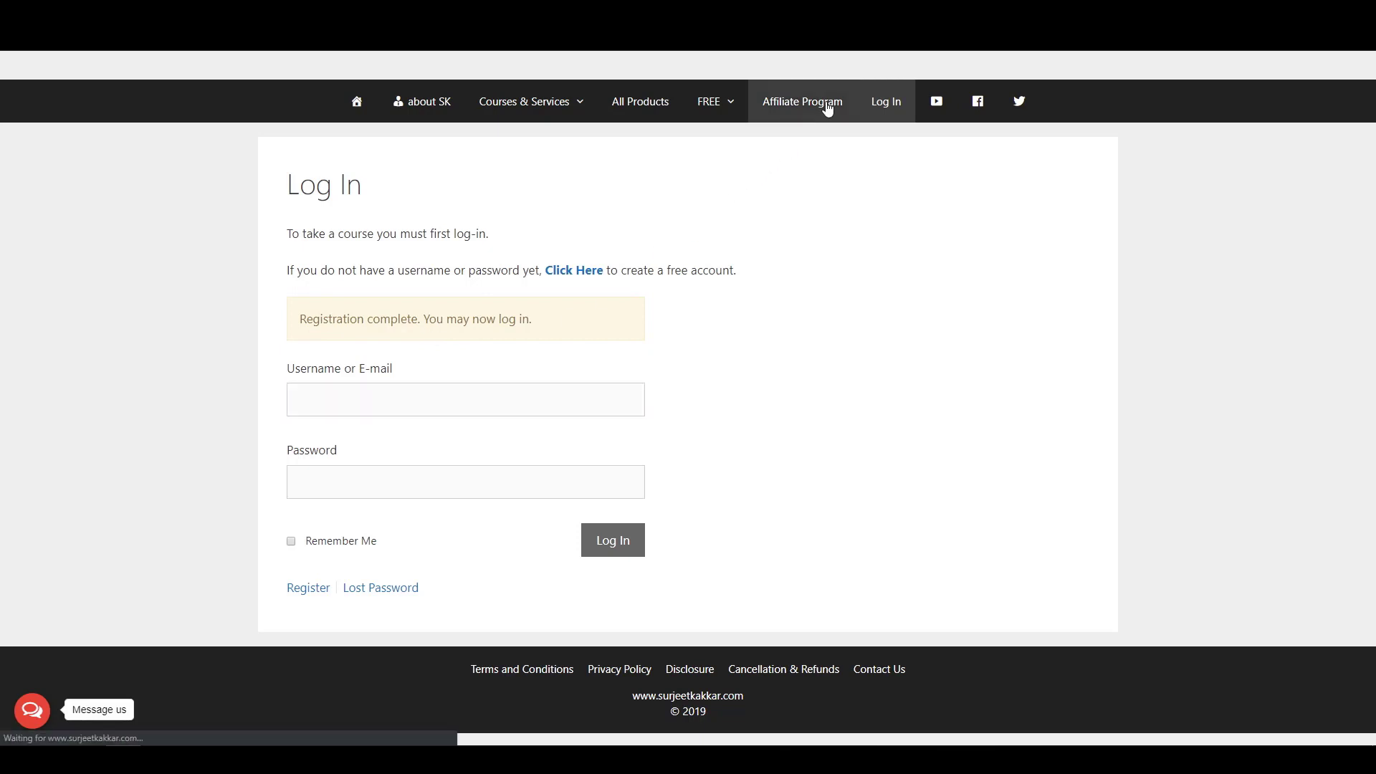
pyautogui.click(801, 100)
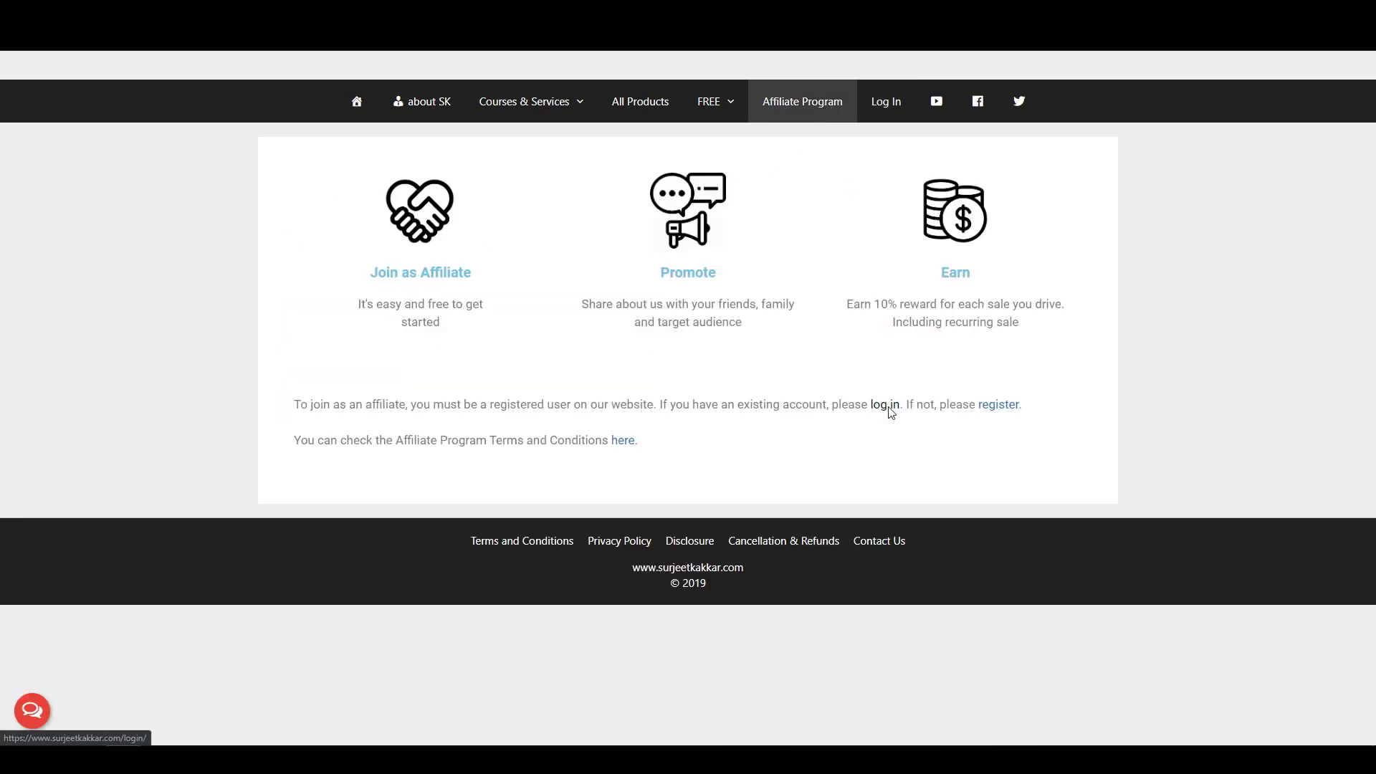
pyautogui.click(886, 404)
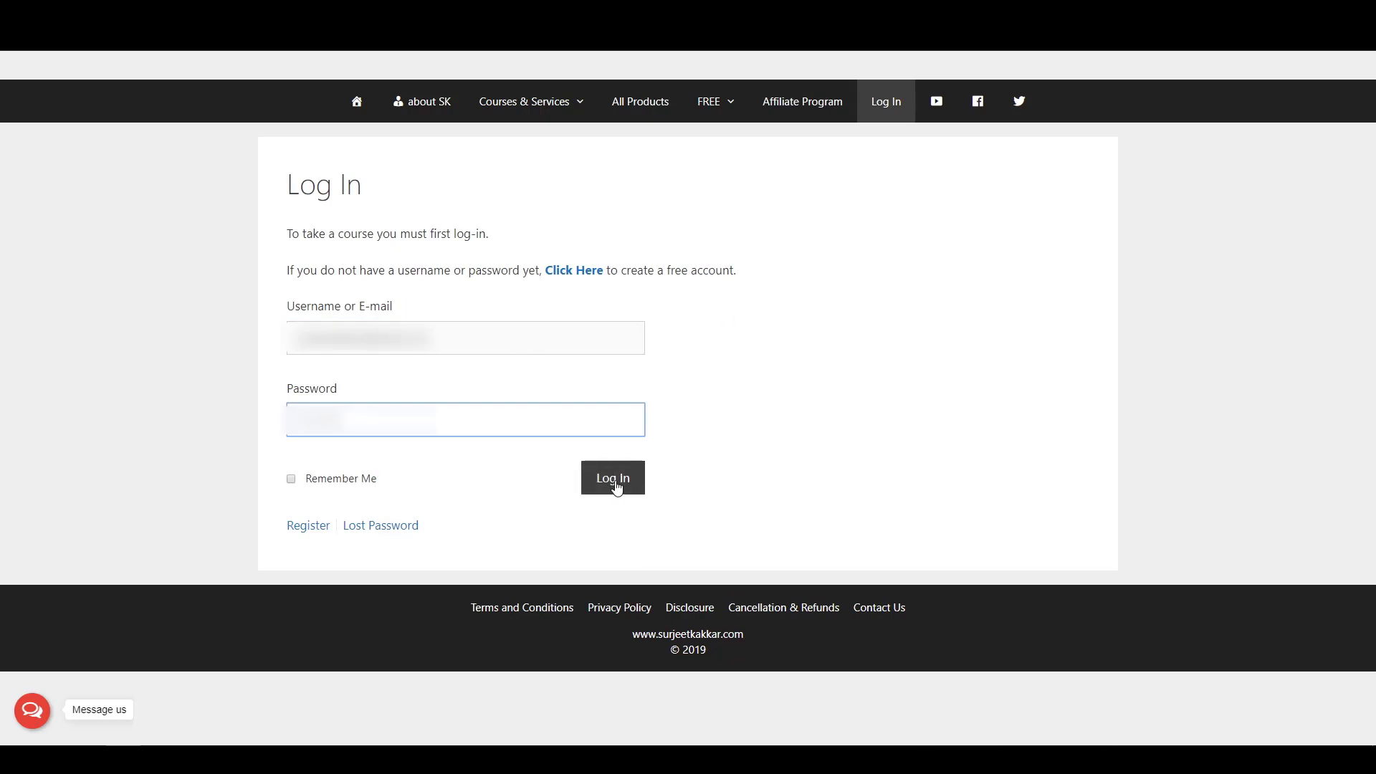
pyautogui.click(612, 478)
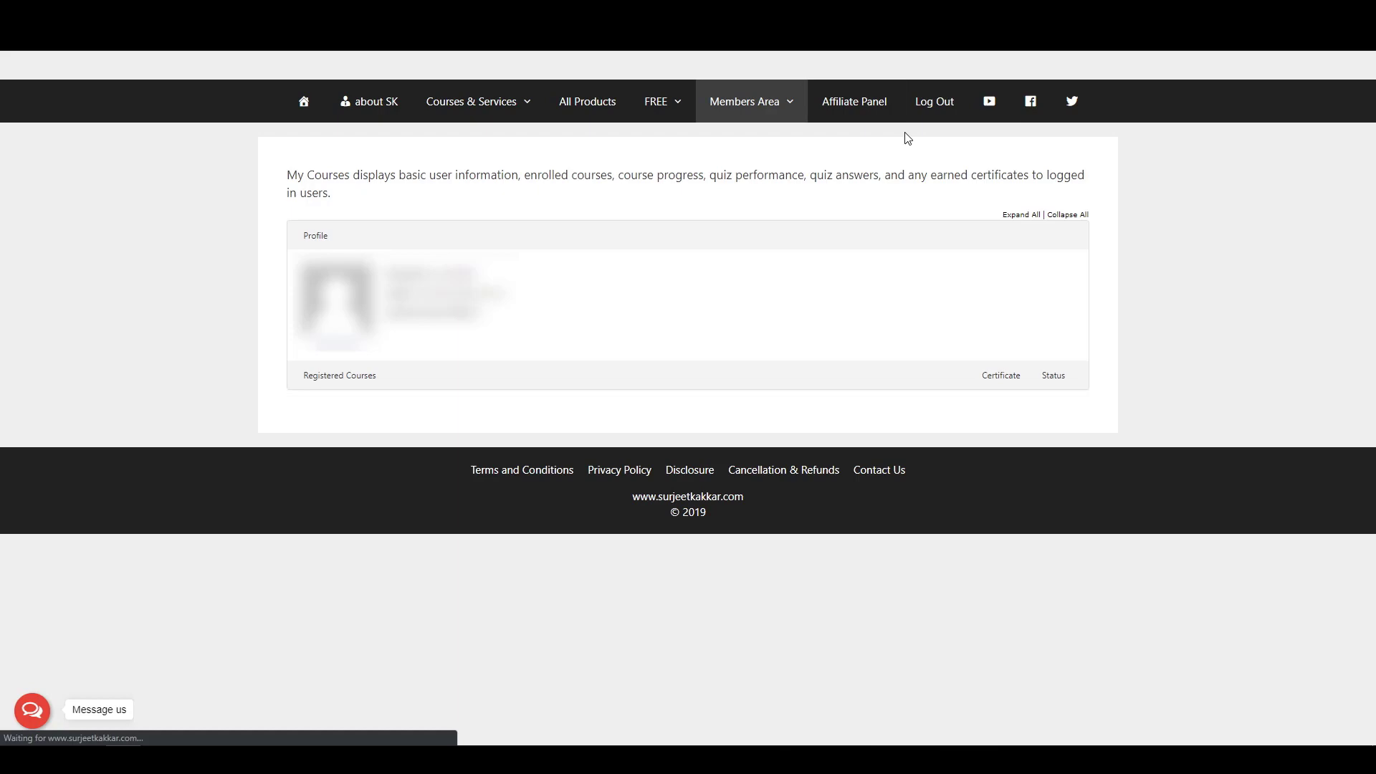
# Step: Complete the Affiliate Registration Form with terms accepted and submit the application
pyautogui.click(853, 101)
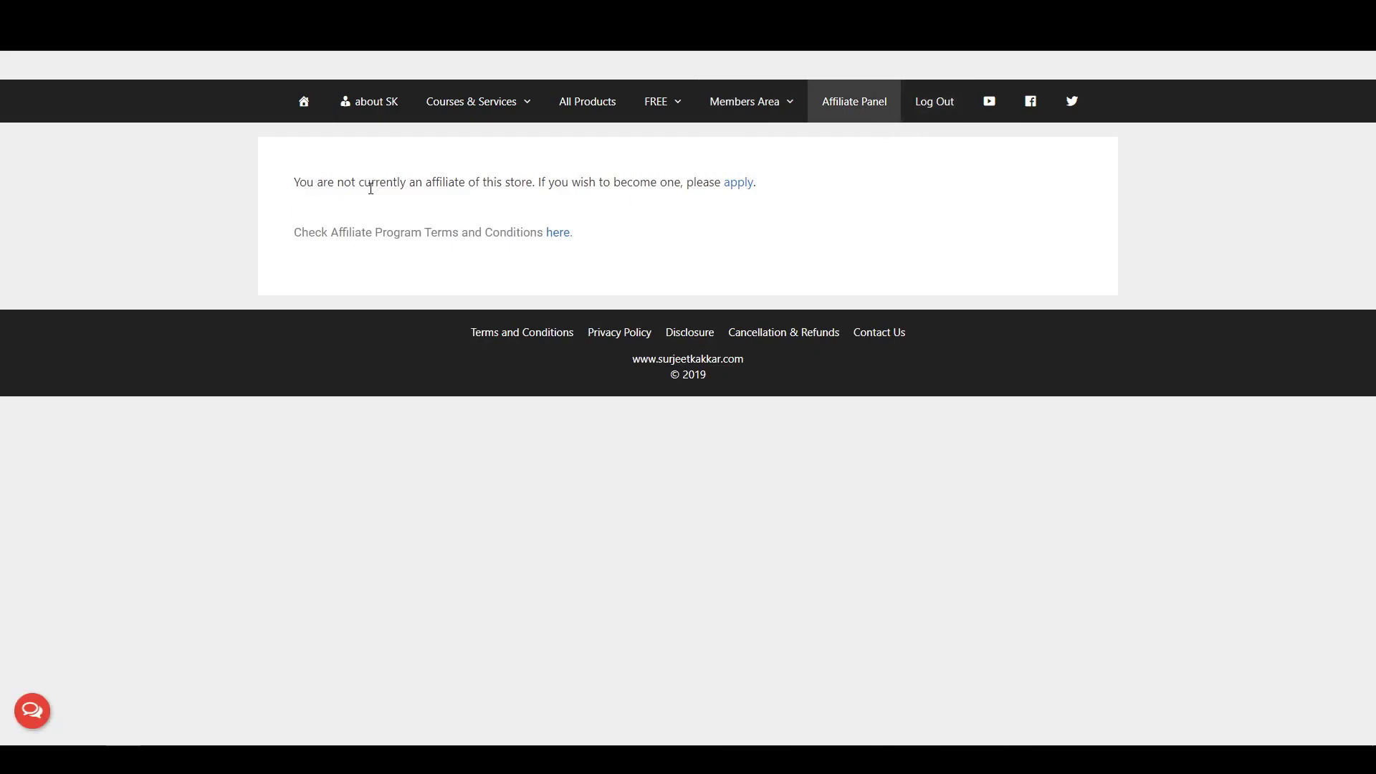
pyautogui.moveTo(739, 186)
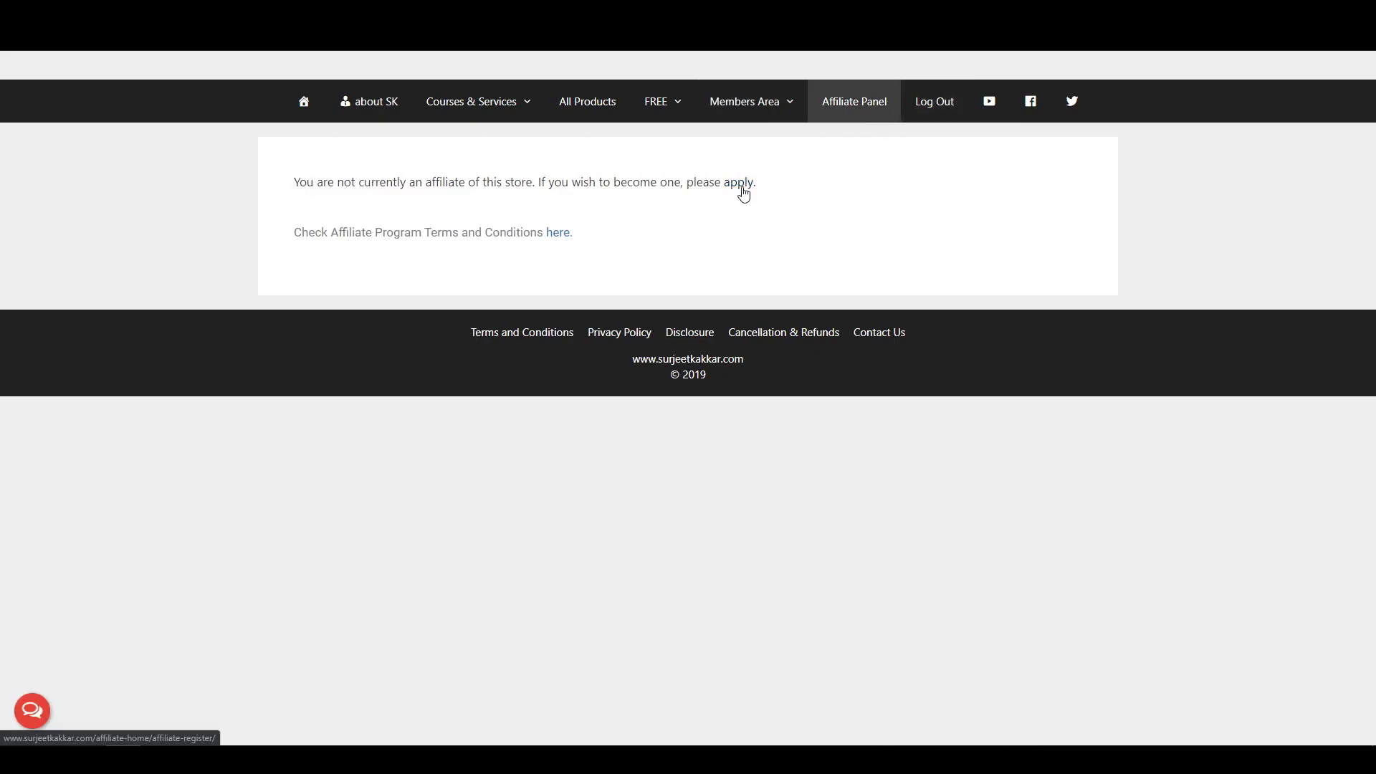
pyautogui.click(739, 182)
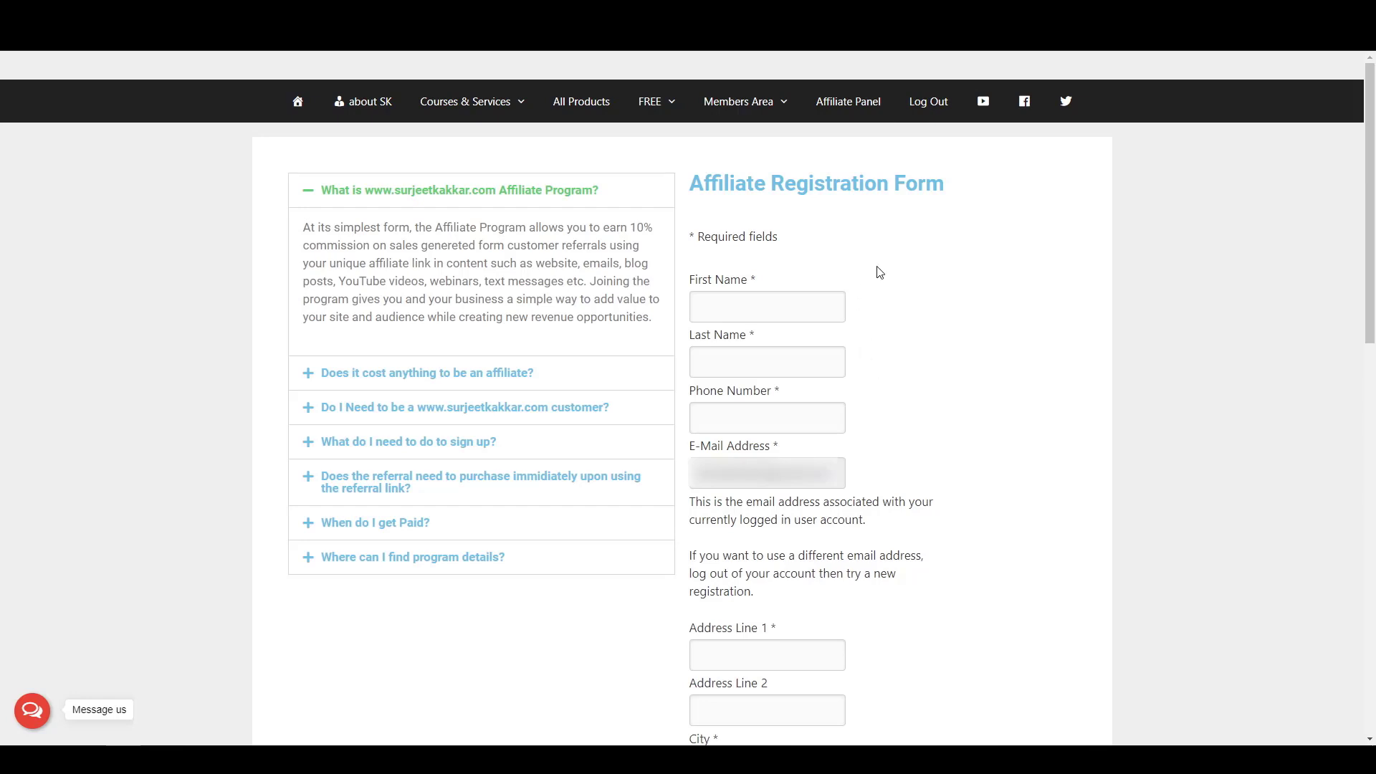
pyautogui.scroll(-3)
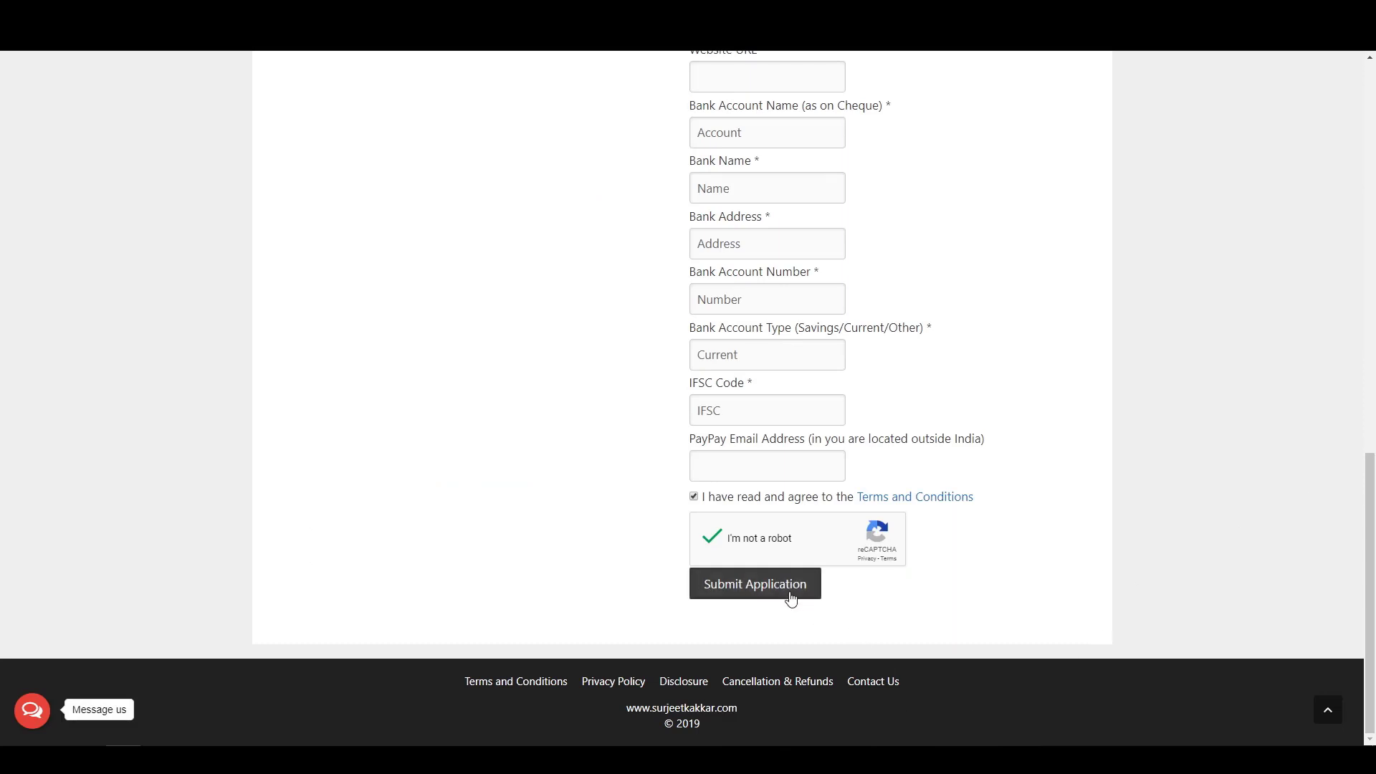
pyautogui.click(753, 583)
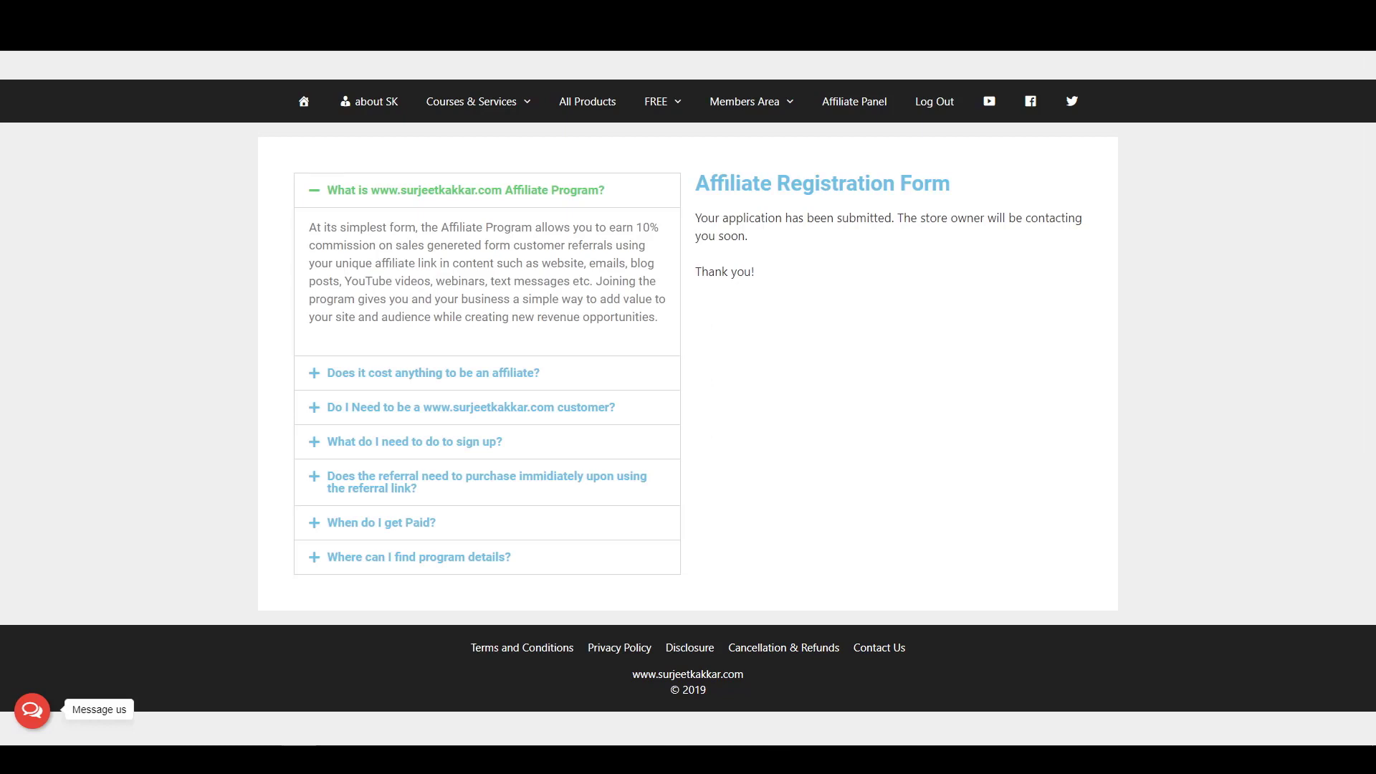
# Step: Sign out, sign back in, and view the Affiliate Control Panel showing the application approved
pyautogui.click(933, 102)
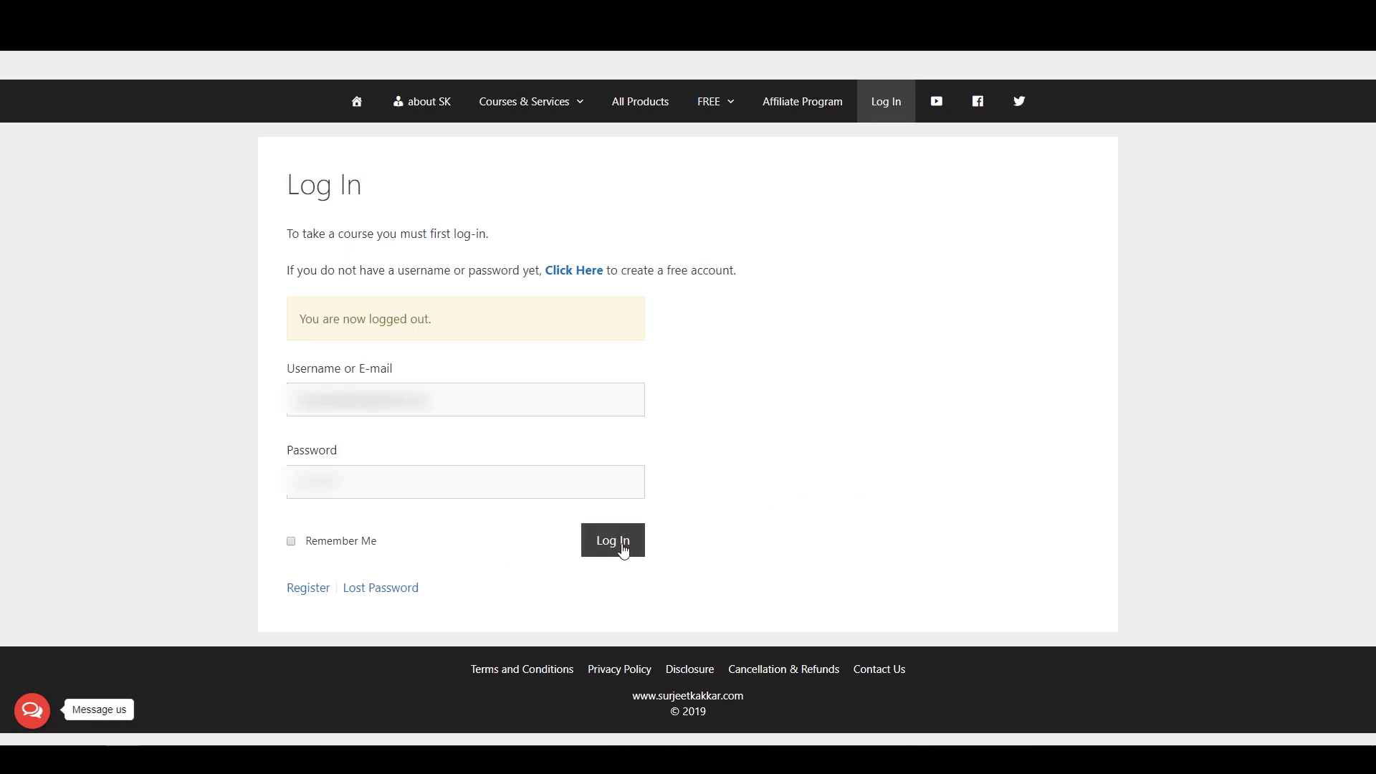
pyautogui.click(612, 541)
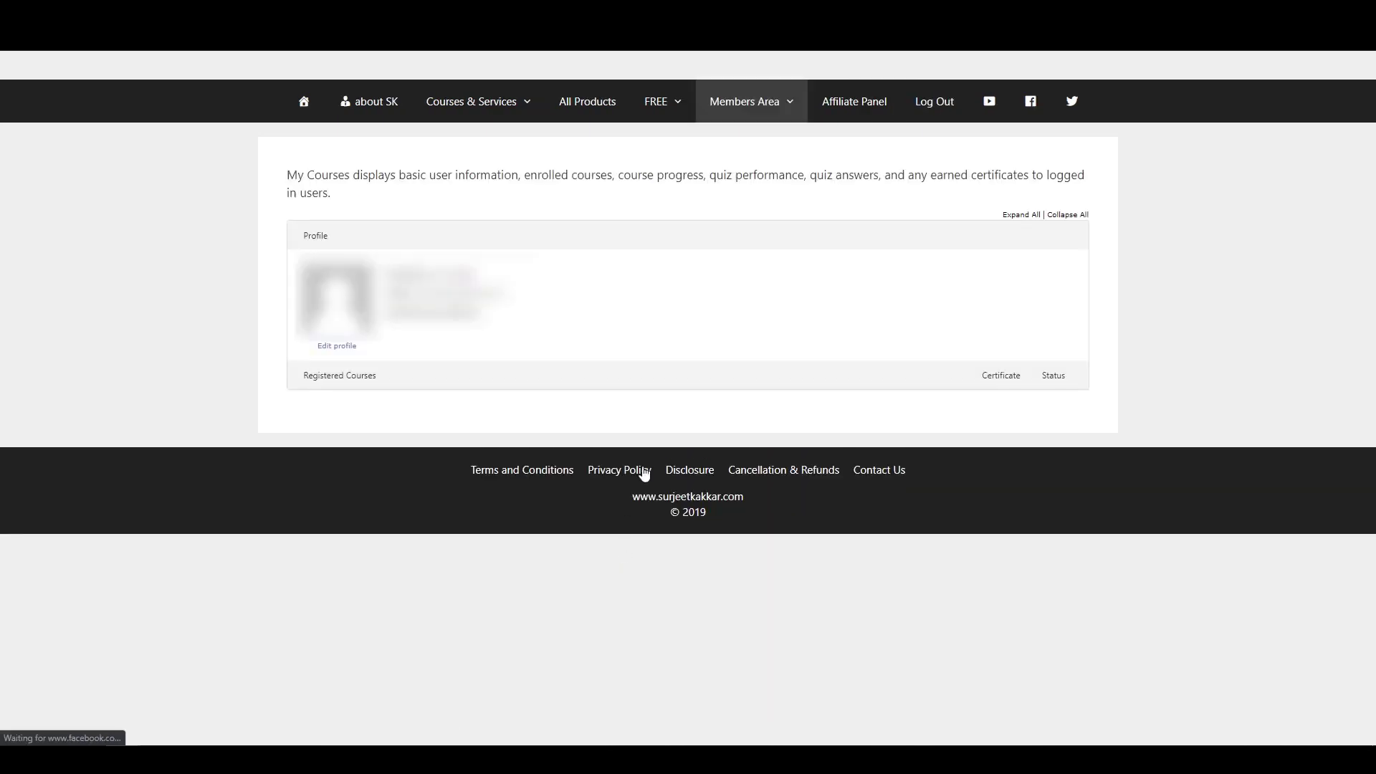
pyautogui.click(851, 100)
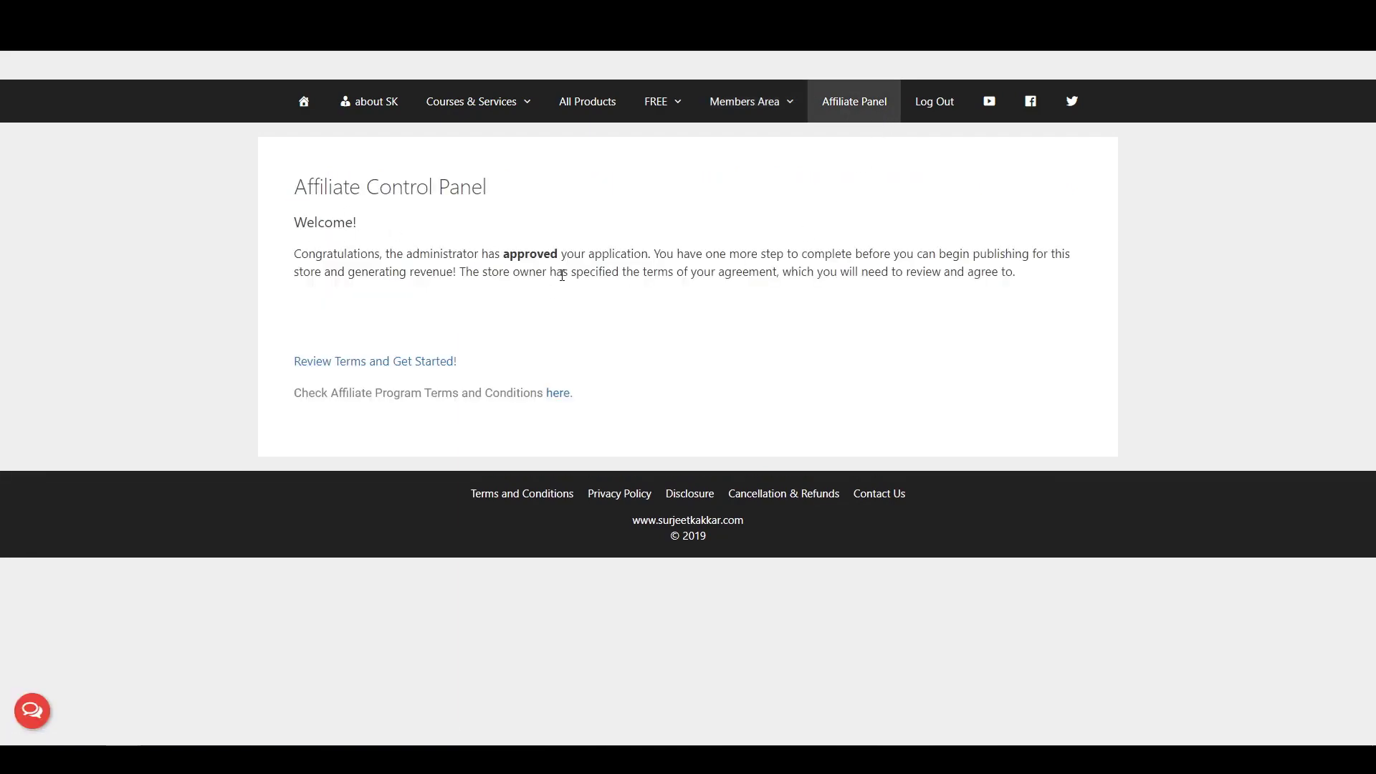
pyautogui.moveTo(374, 367)
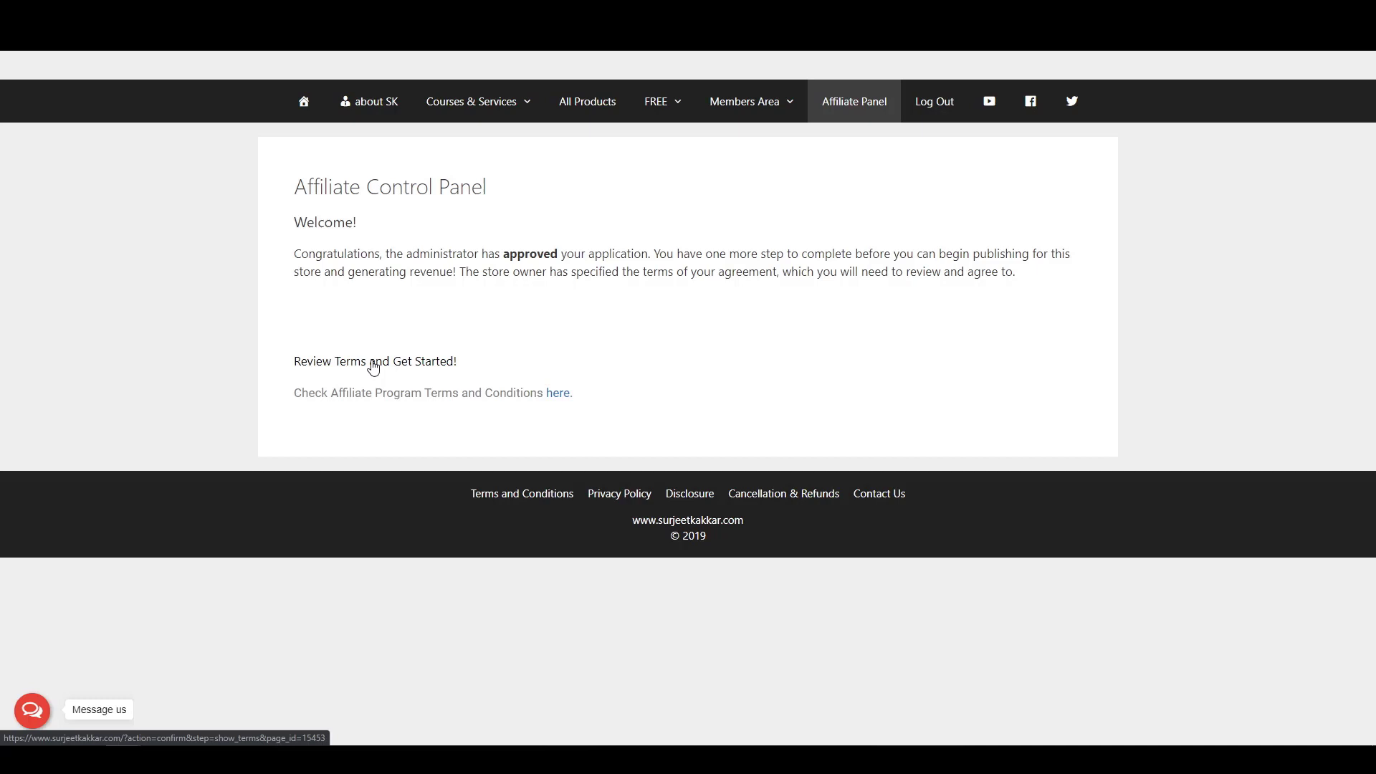
# Step: Review the affiliate contract terms and agree to them, reaching the Payment Details step
pyautogui.click(374, 361)
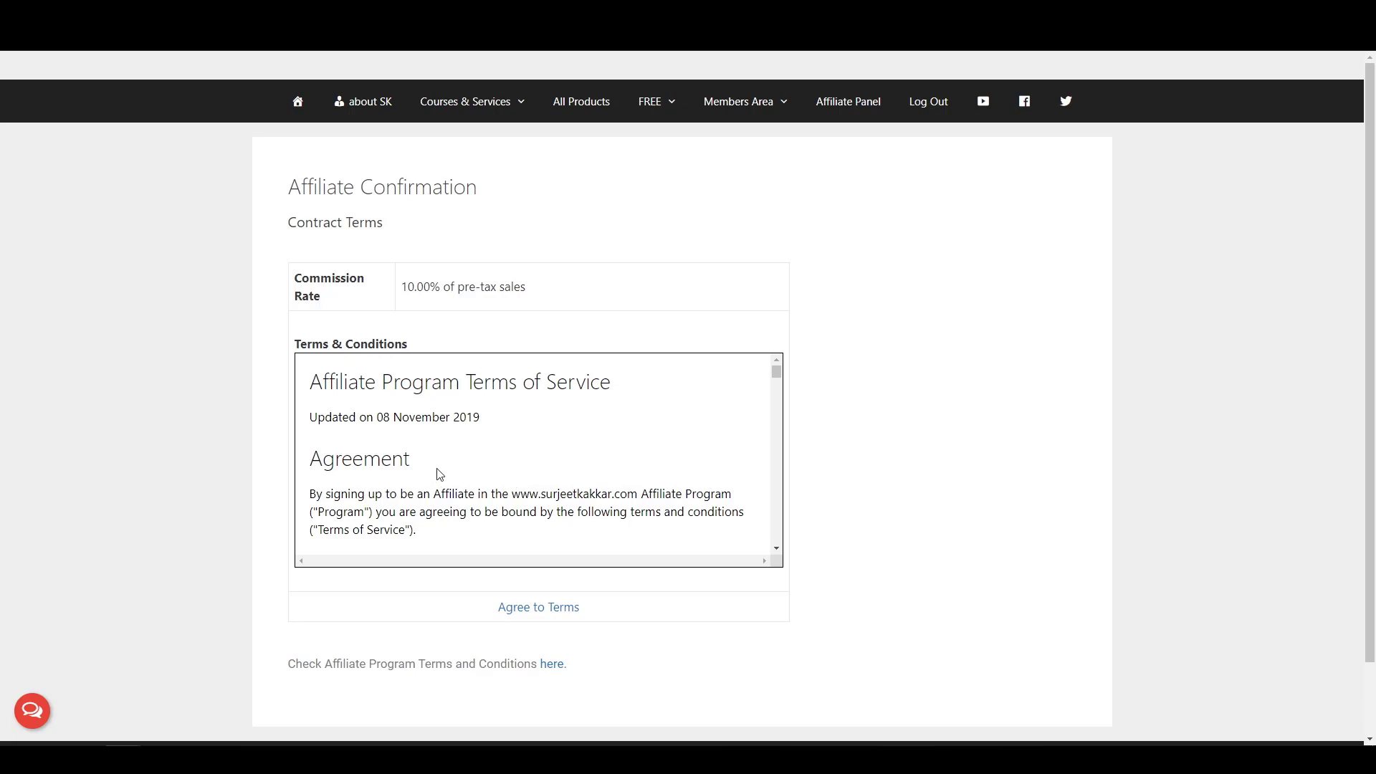
pyautogui.moveTo(538, 606)
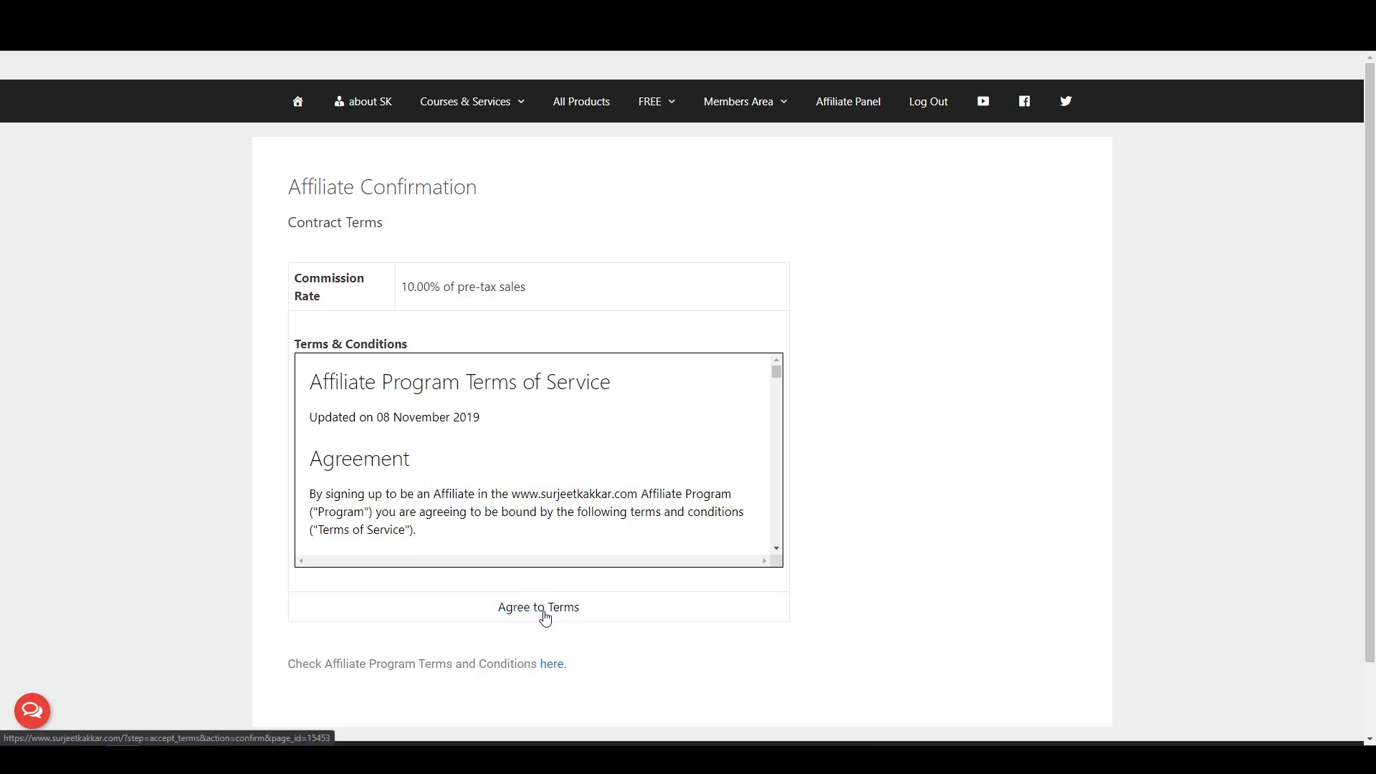
pyautogui.click(538, 606)
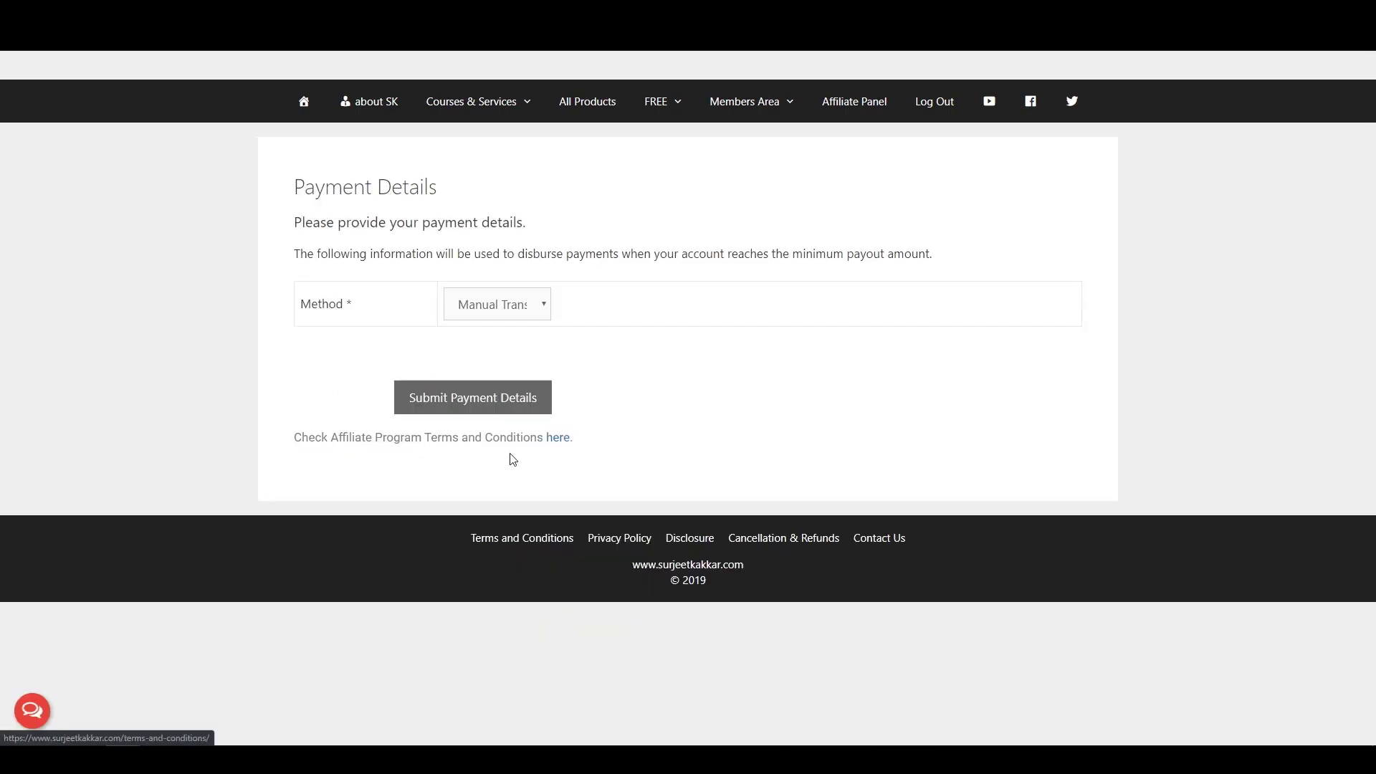
# Step: Submit Manual Transfer as the payout method and go to the affiliate creatives page
pyautogui.click(496, 304)
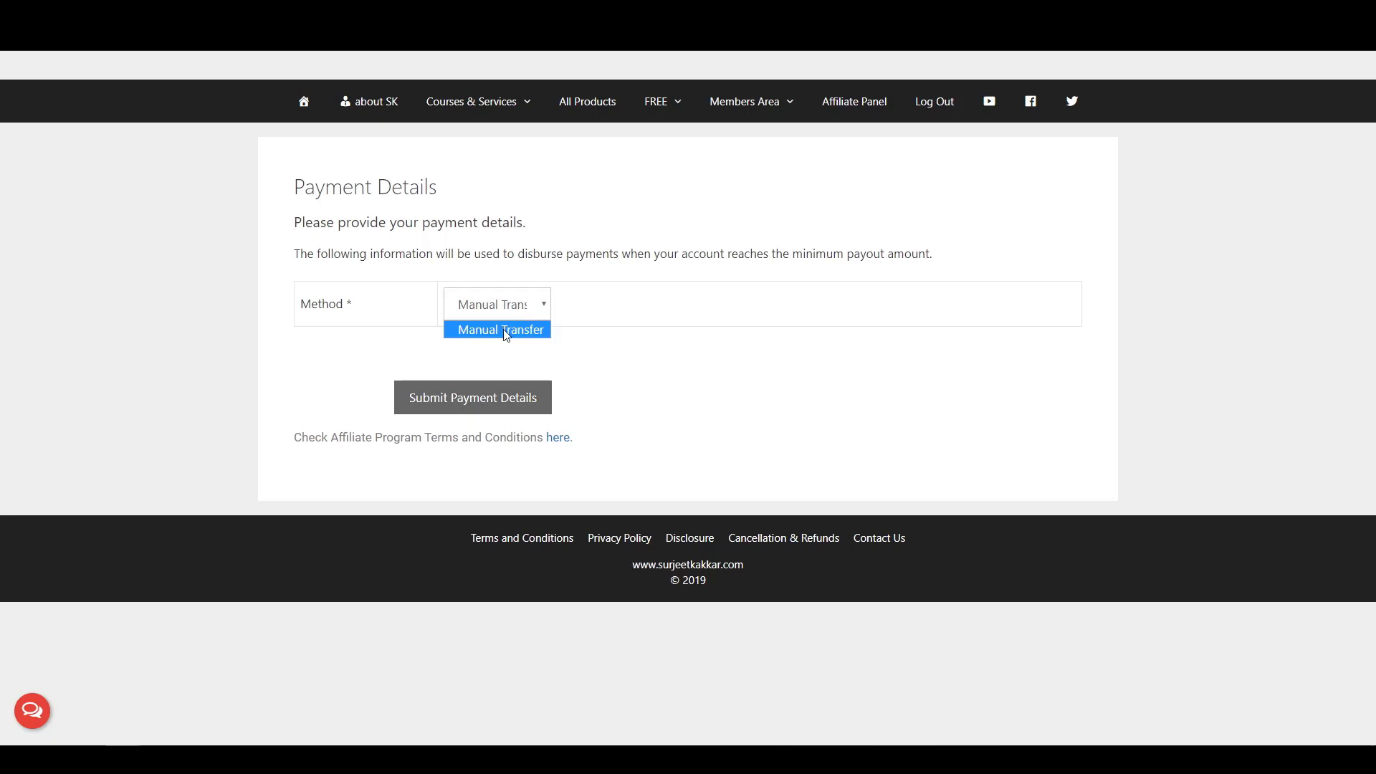
pyautogui.click(496, 330)
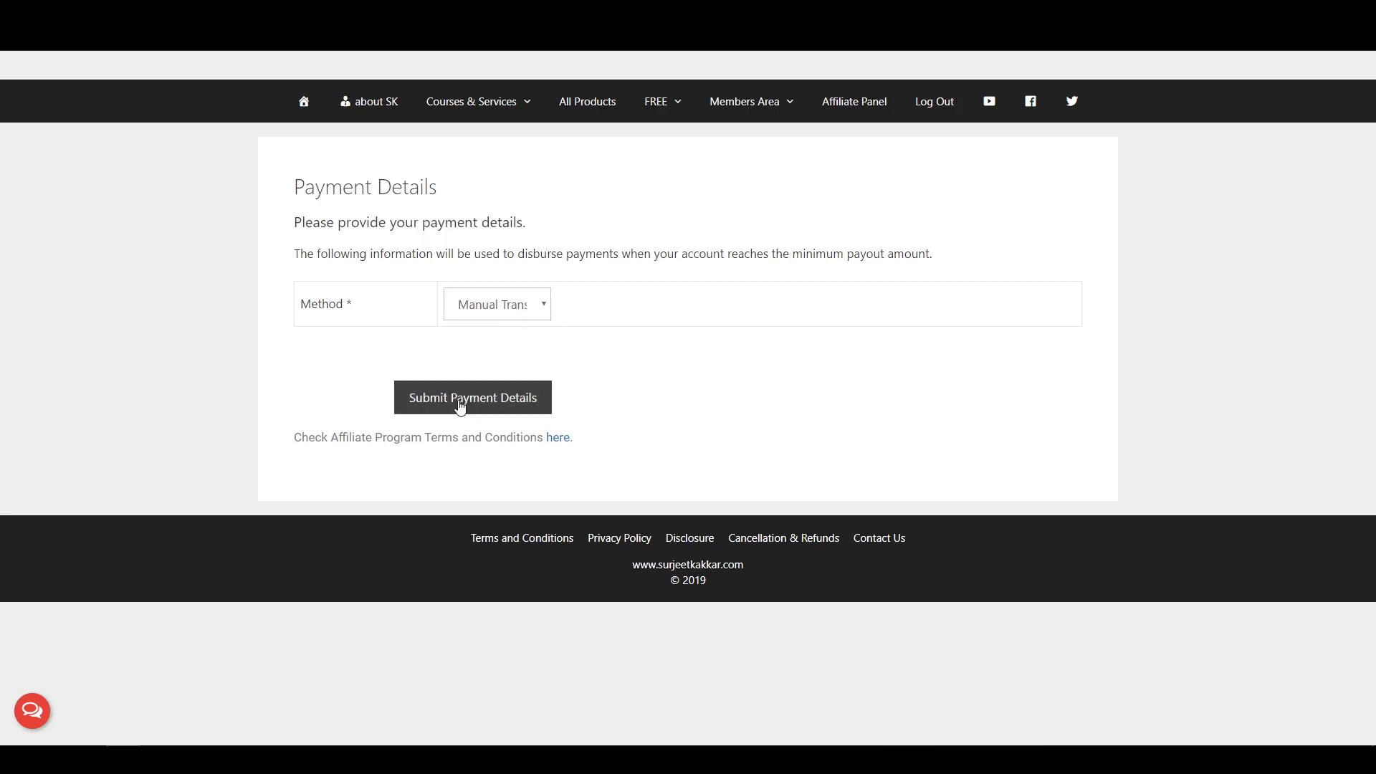
pyautogui.click(471, 397)
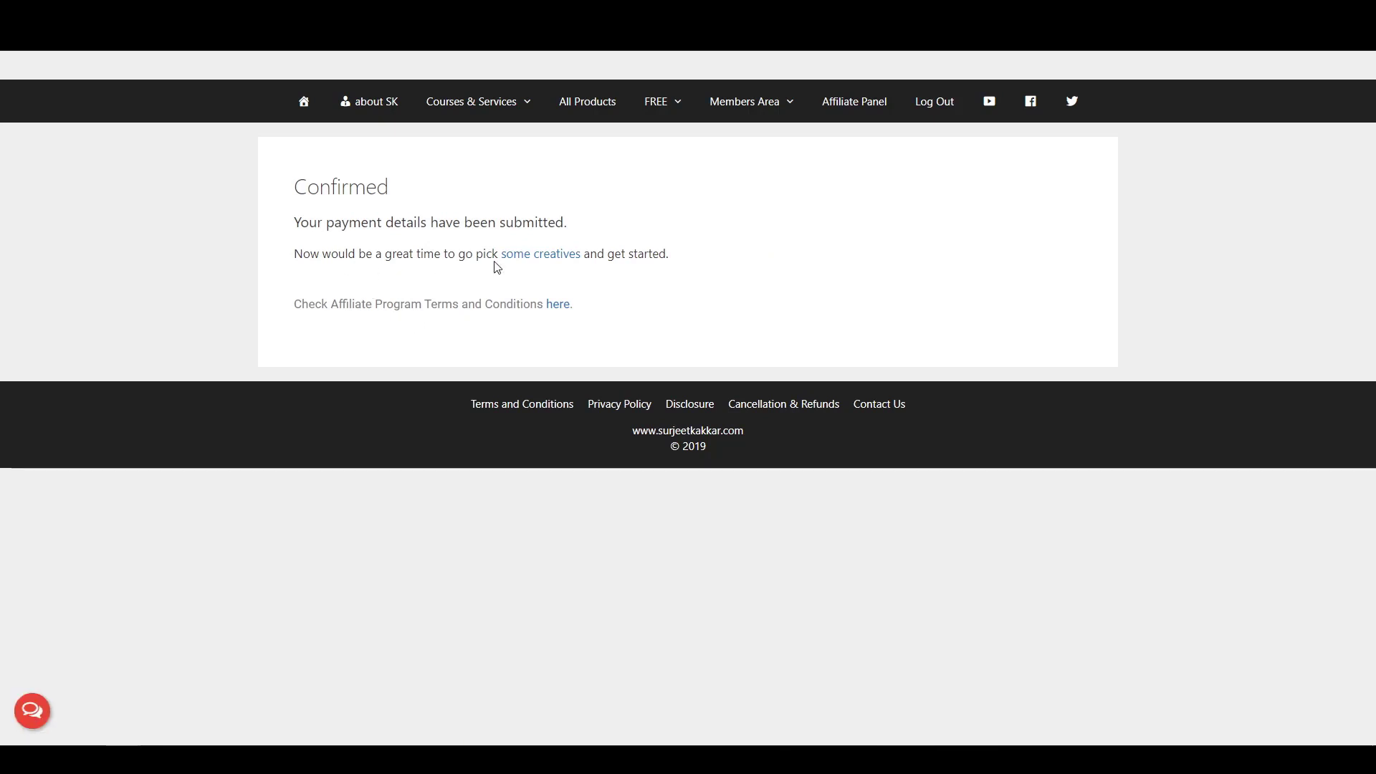
pyautogui.moveTo(541, 258)
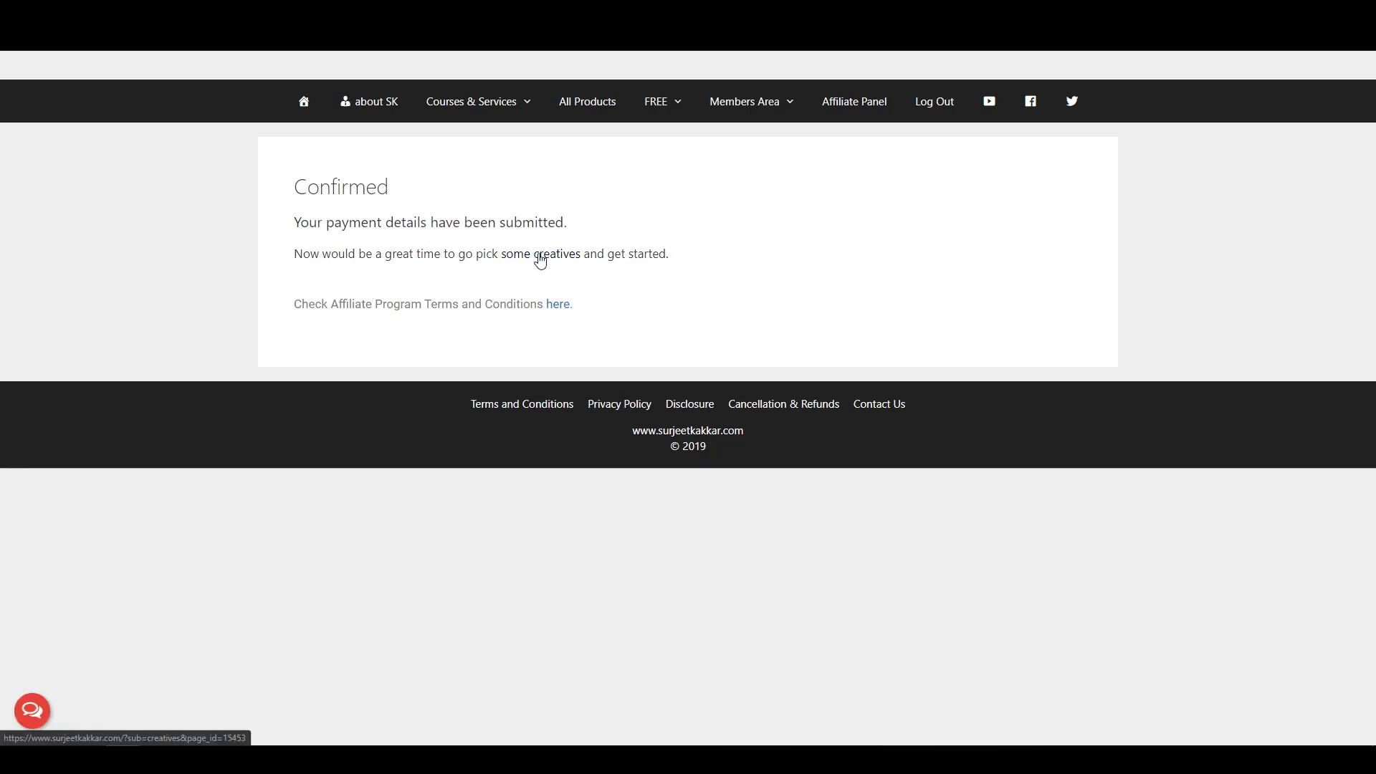
pyautogui.click(540, 255)
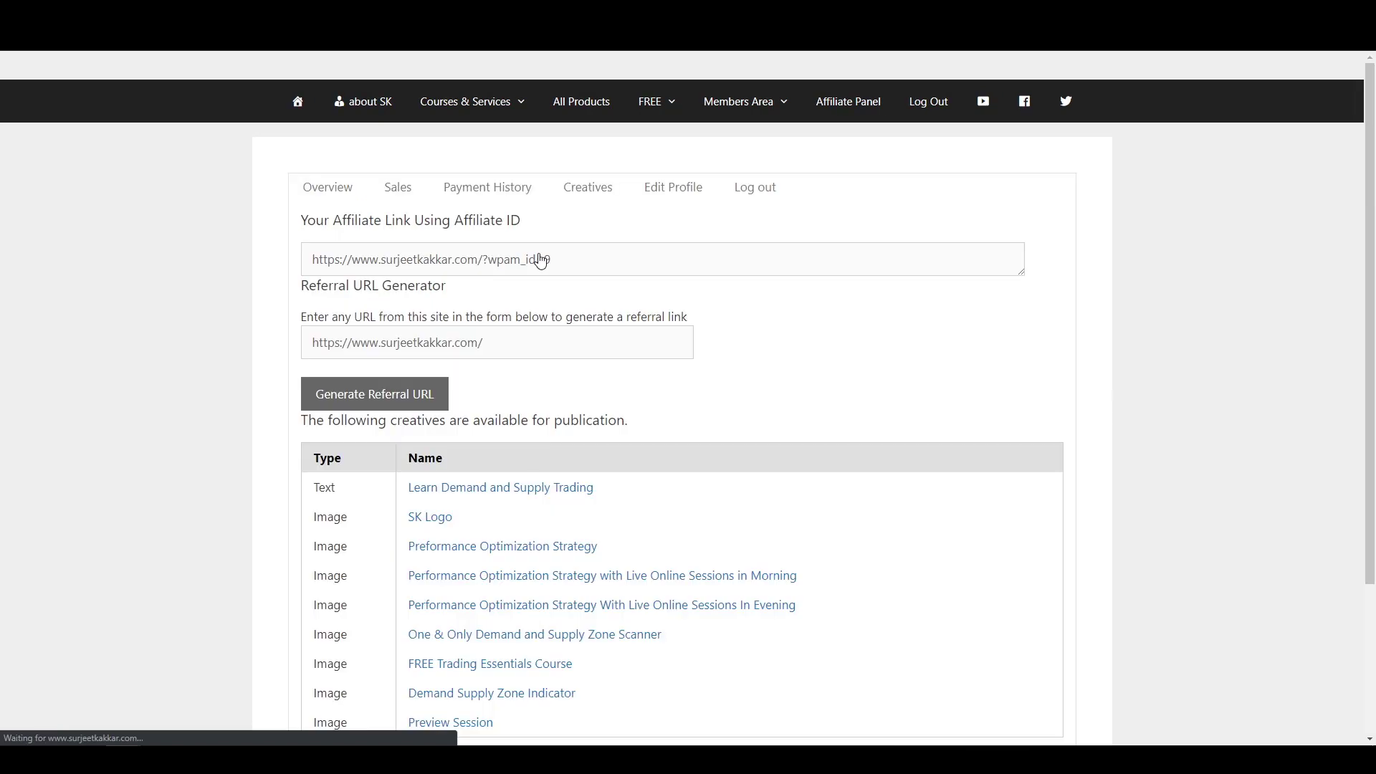